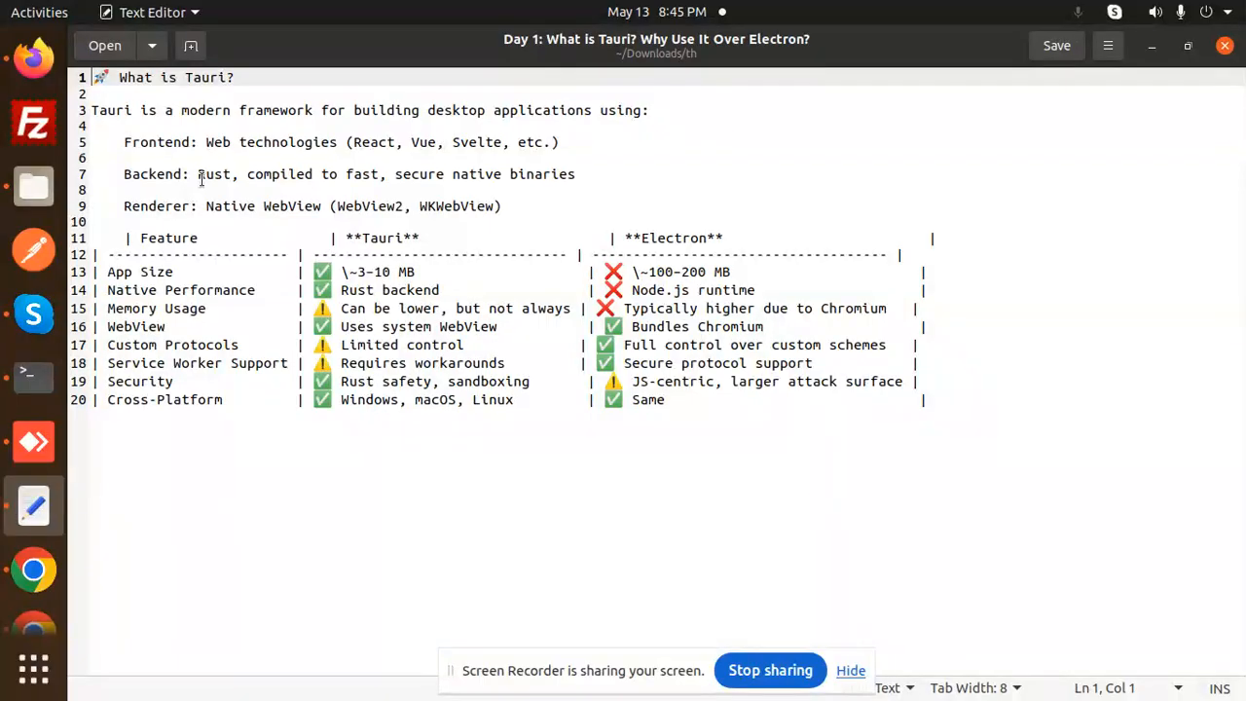
mouse_move(577, 188)
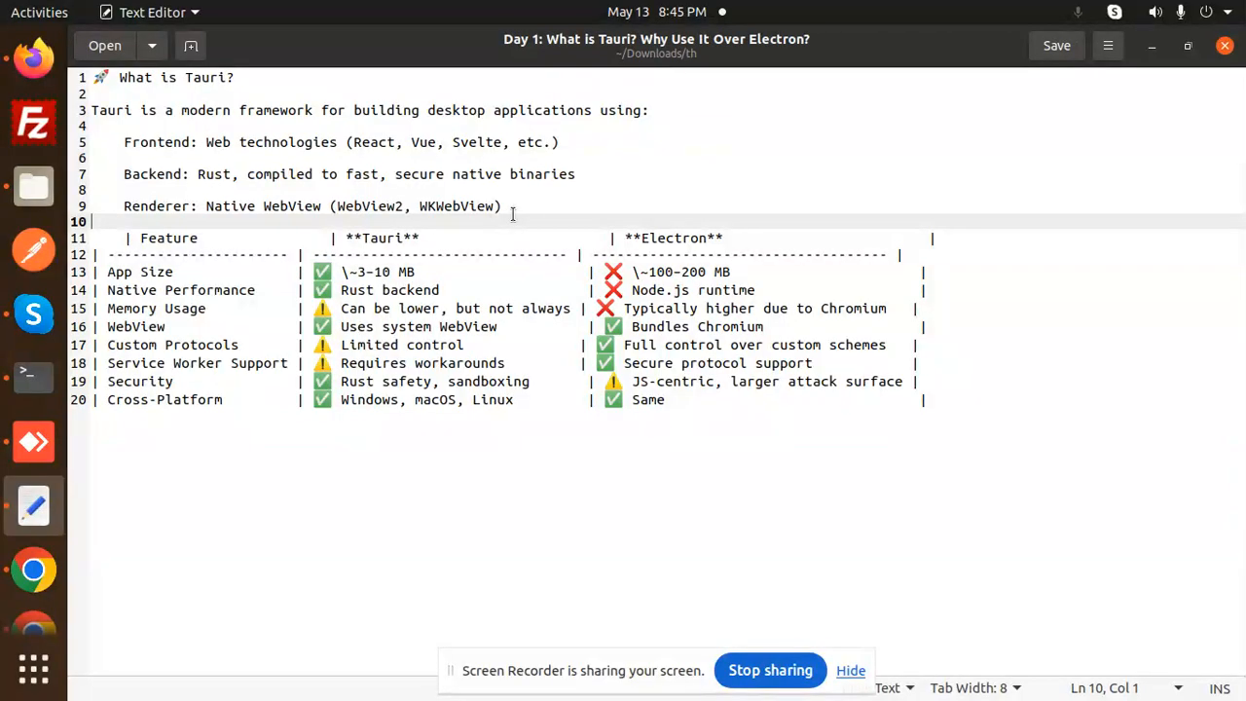
click(745, 237)
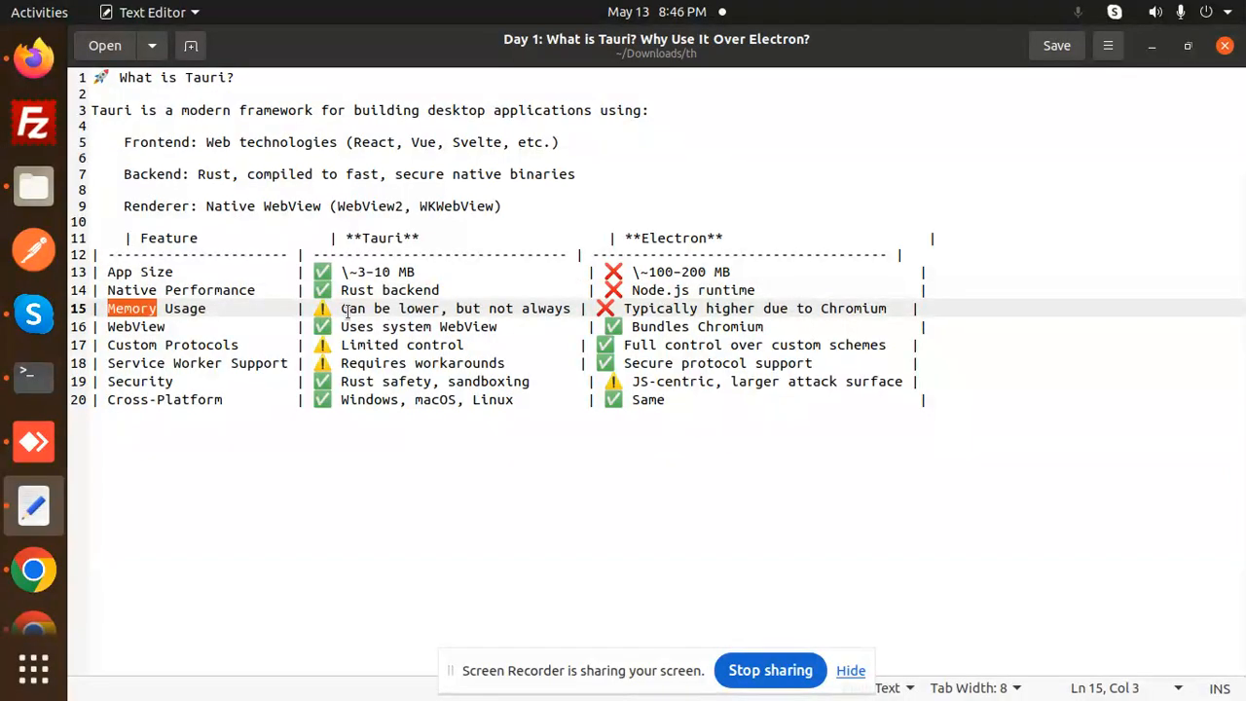
mouse_move(550, 312)
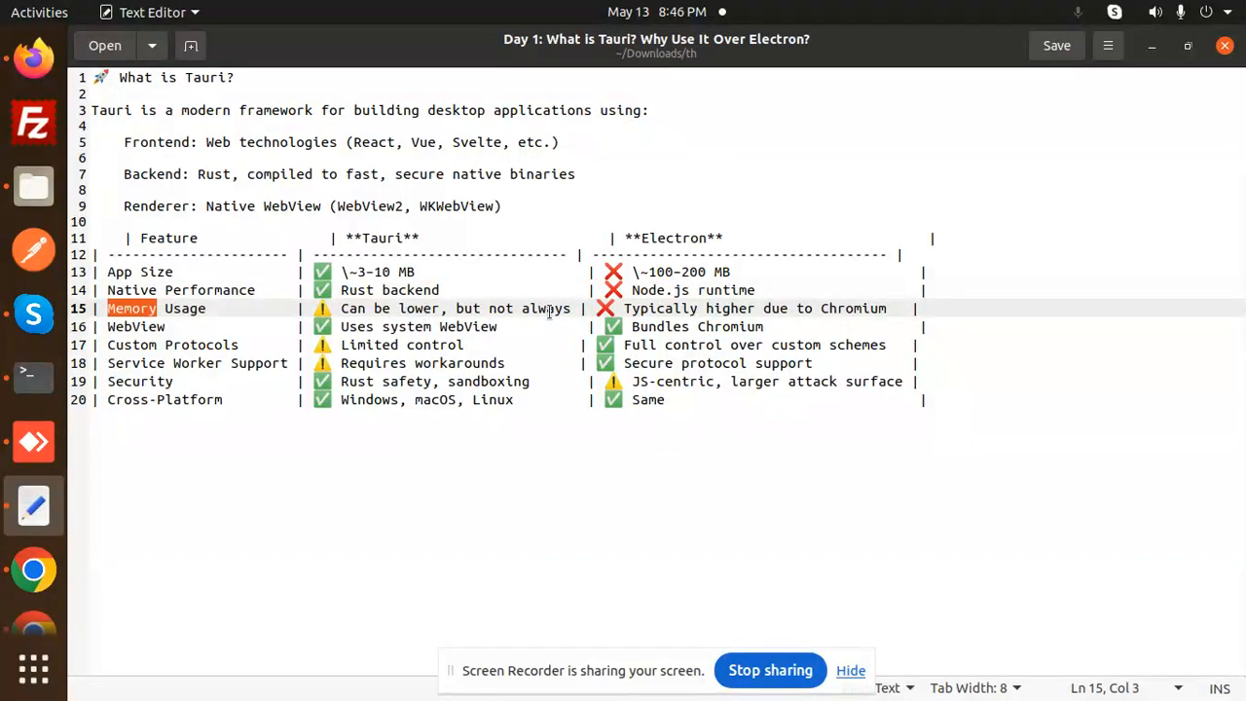
double_click(852, 308)
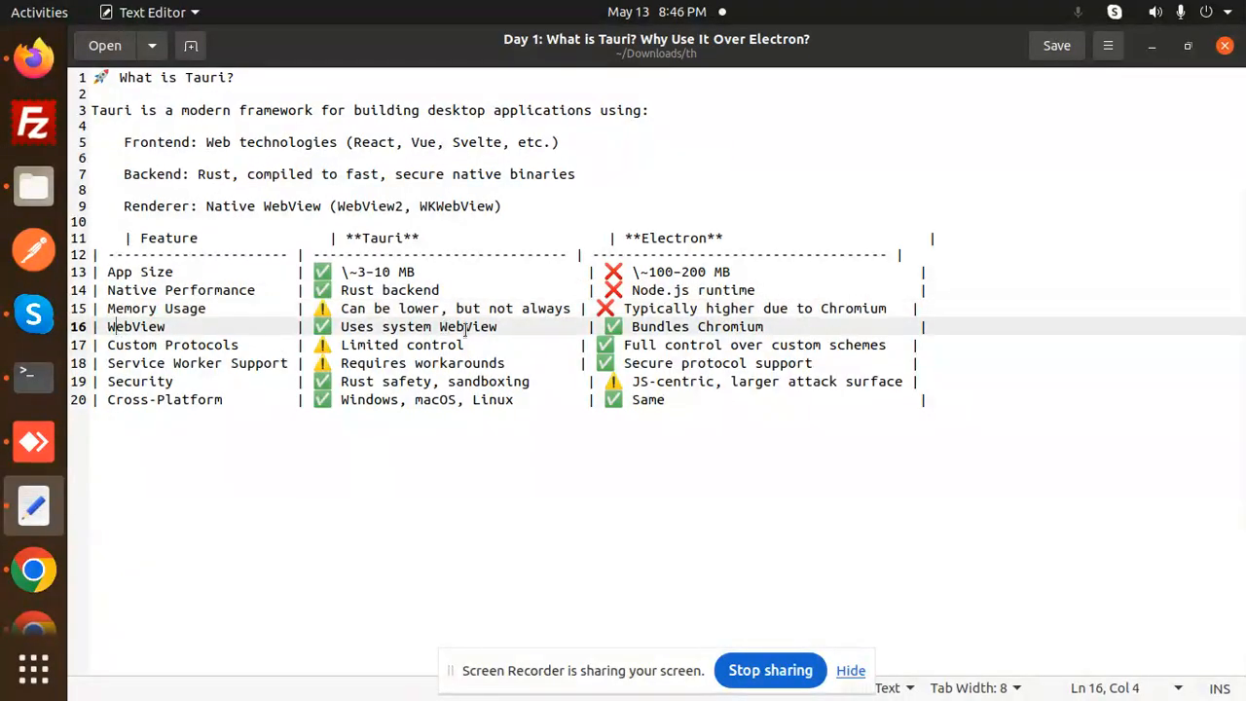
double_click(729, 326)
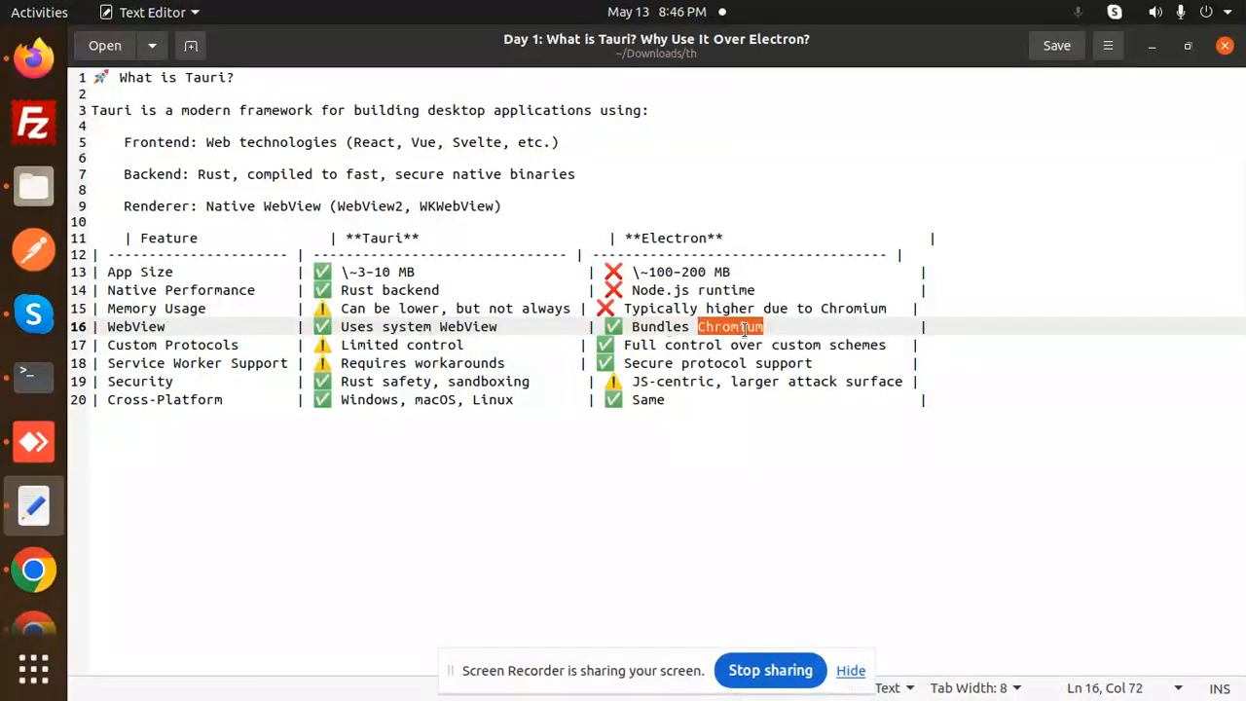
double_click(196, 363)
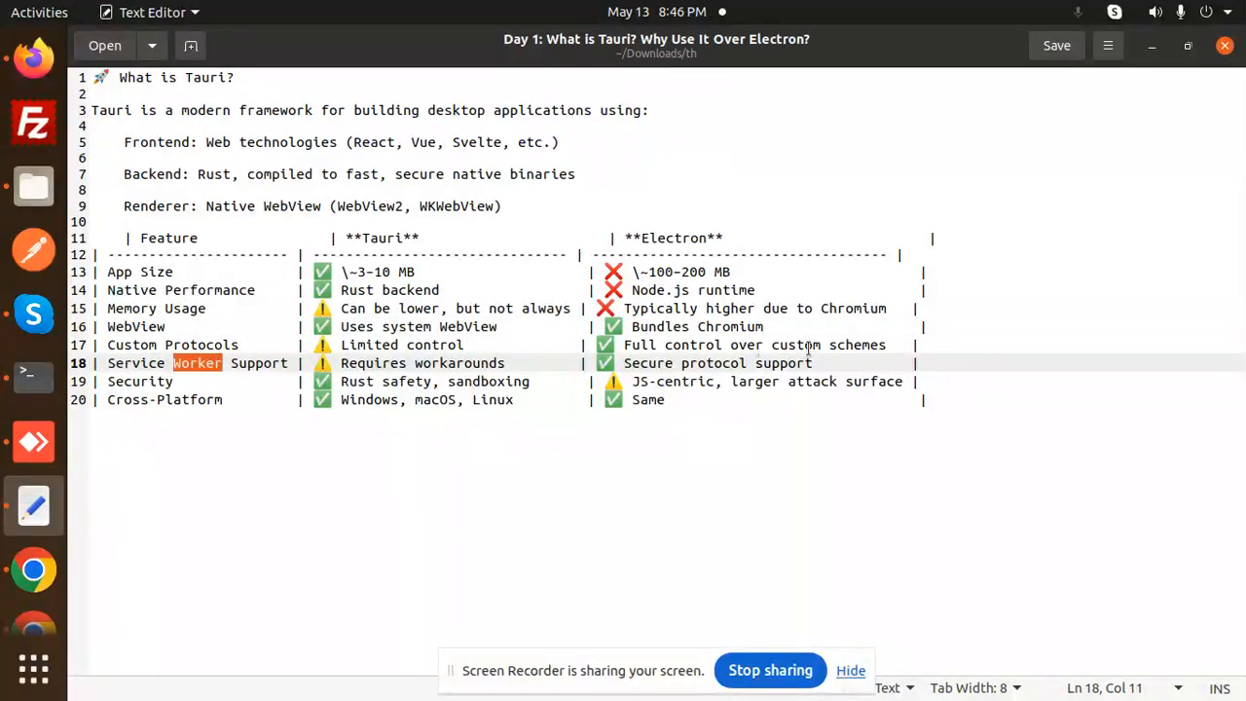
double_click(857, 344)
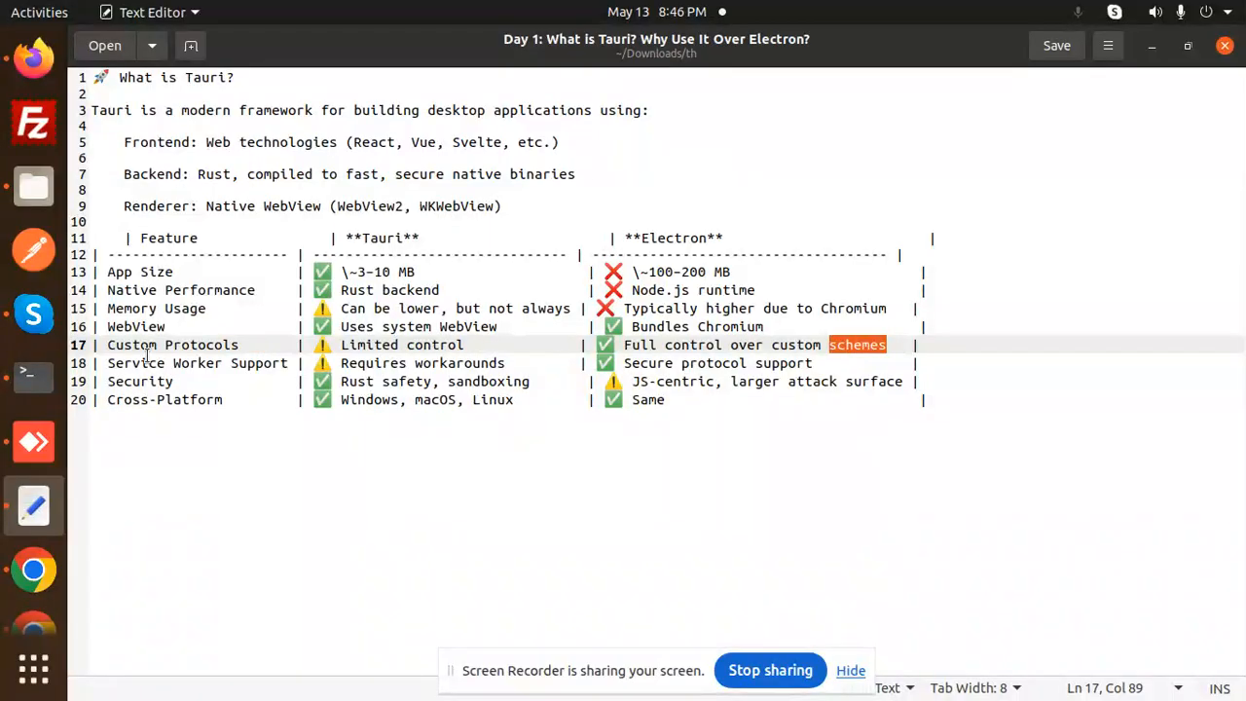
click(444, 363)
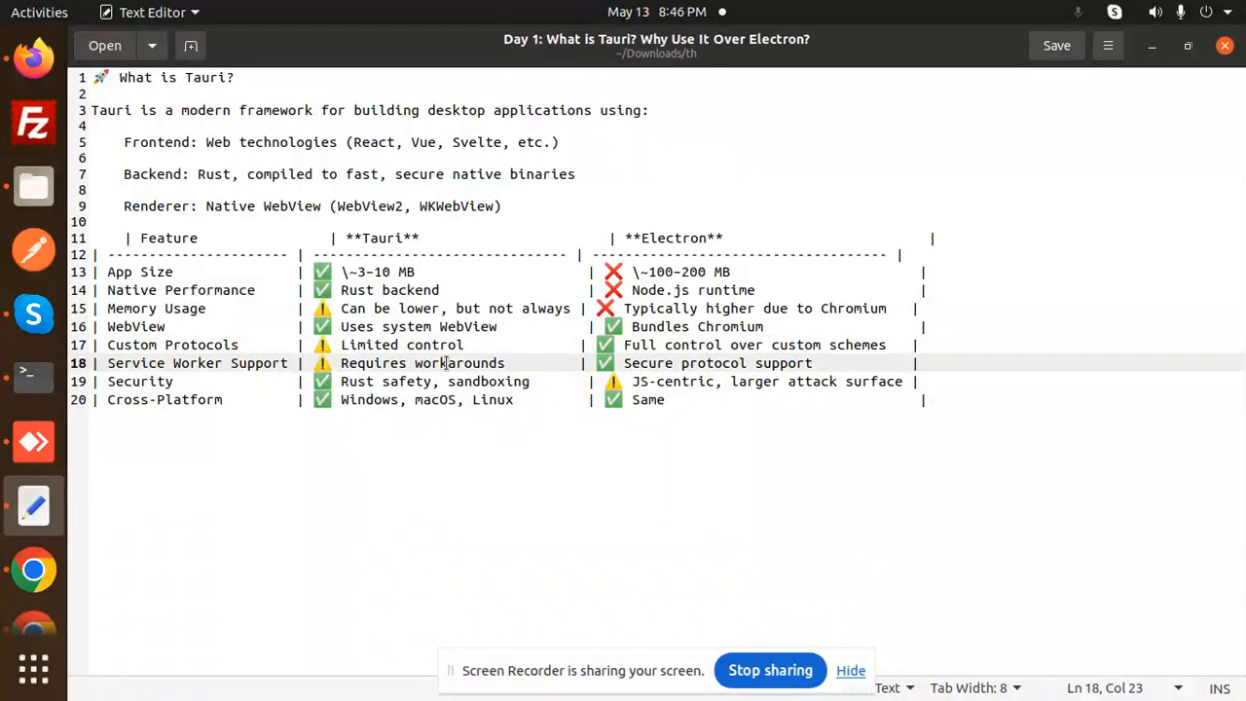
double_click(460, 363)
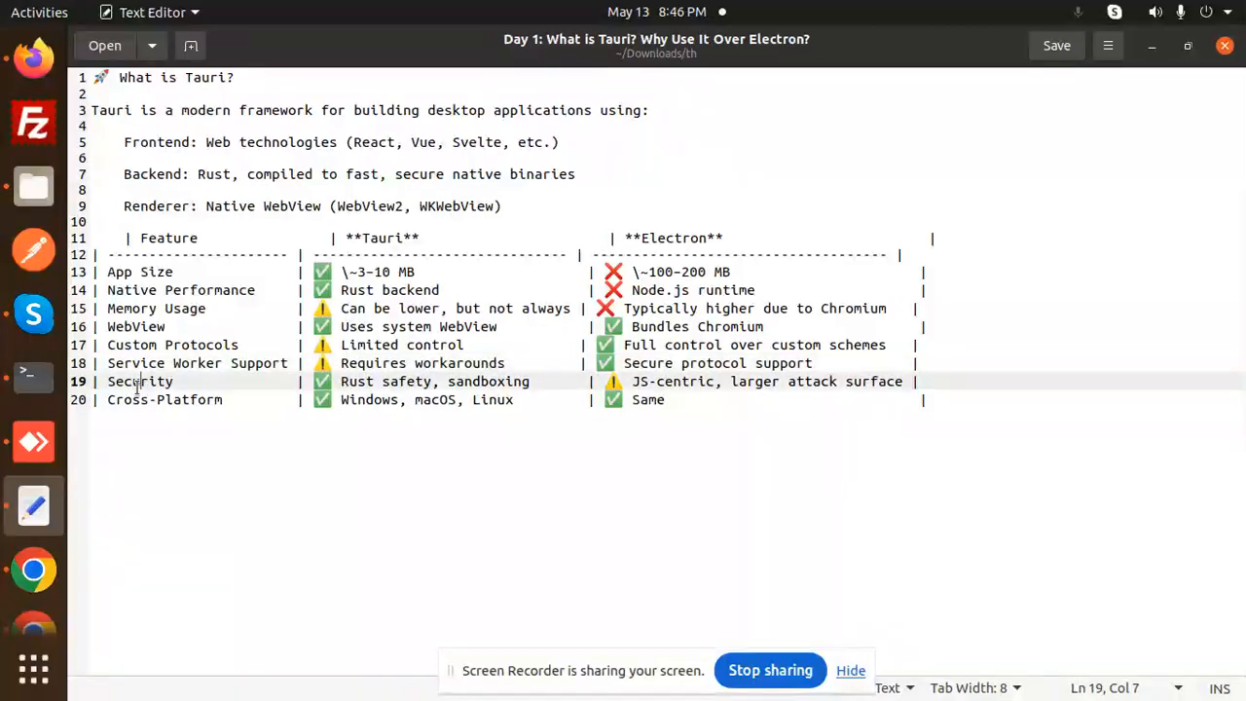
double_click(489, 381)
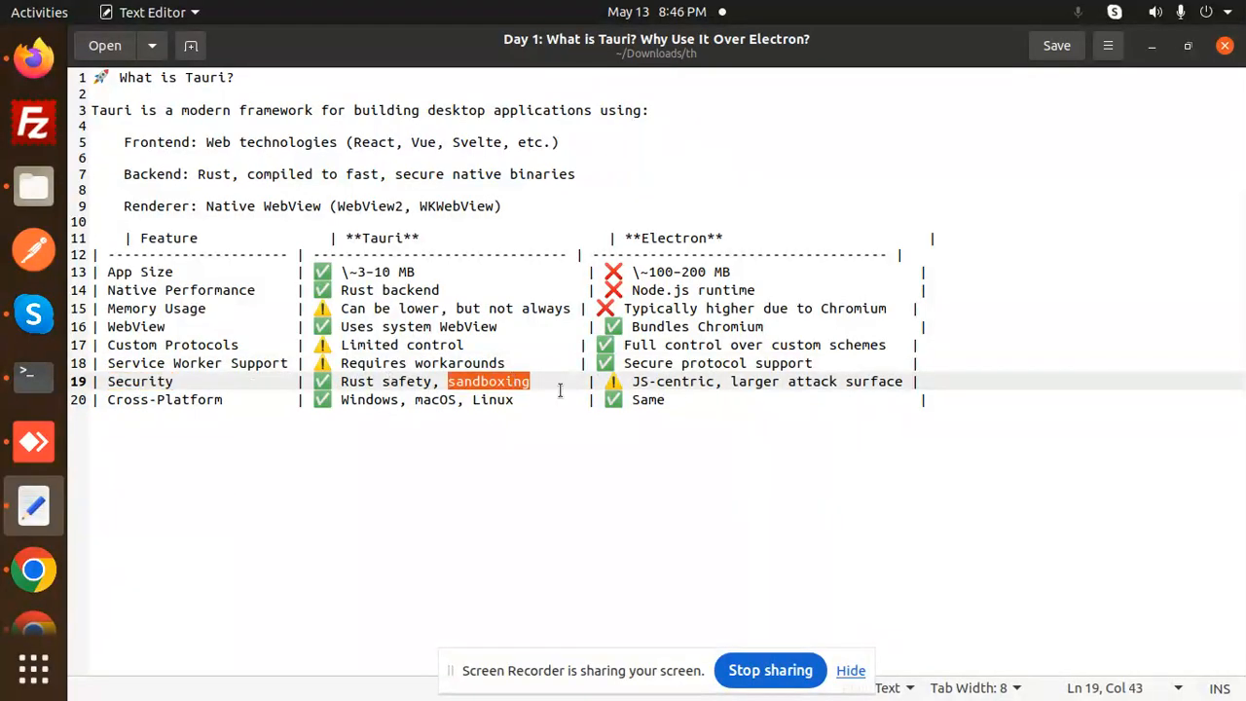